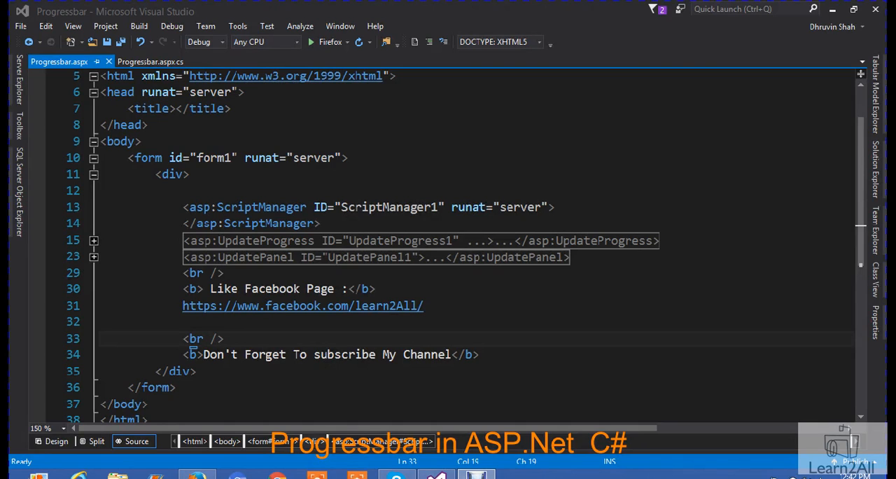
Launch Progressbar.aspx in Firefox from Visual Studio
{"action": "left_click", "coordinate": [311, 42]}
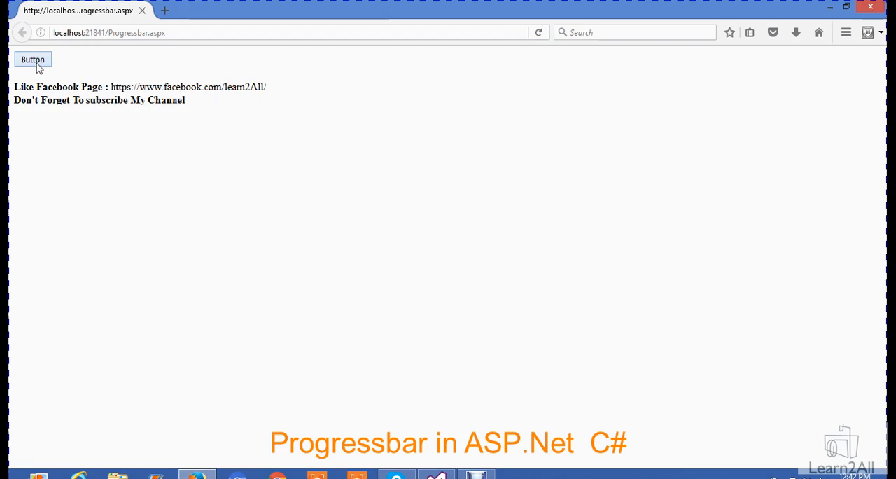
Click the page's Button so the spinning gear loader shows during processing
{"action": "left_click", "coordinate": [32, 59]}
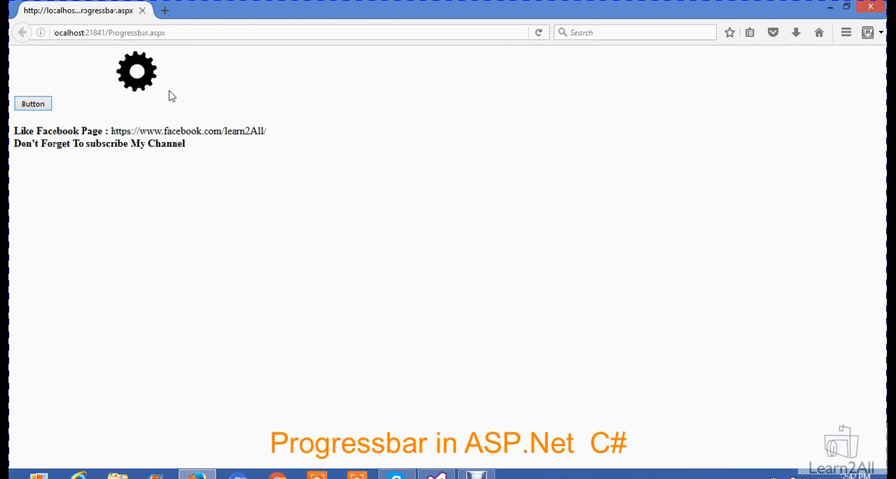
{"action": "mouse_move", "coordinate": [331, 463]}
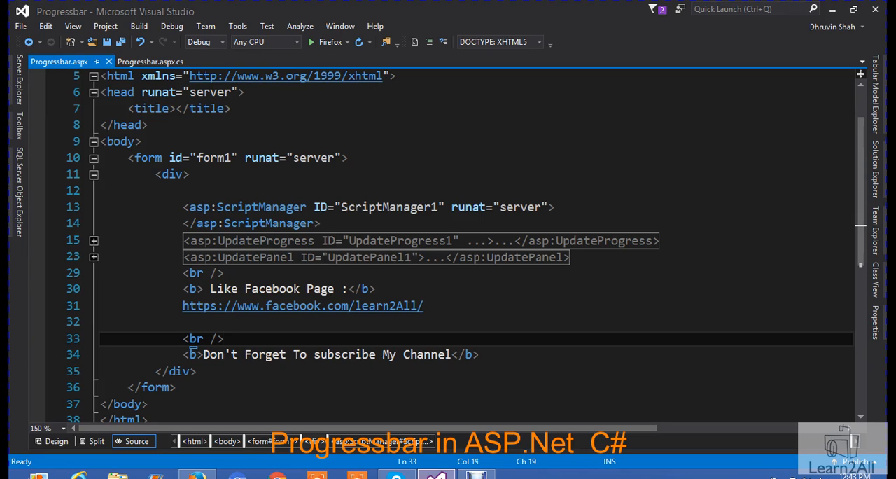
{"action": "left_click", "coordinate": [224, 338]}
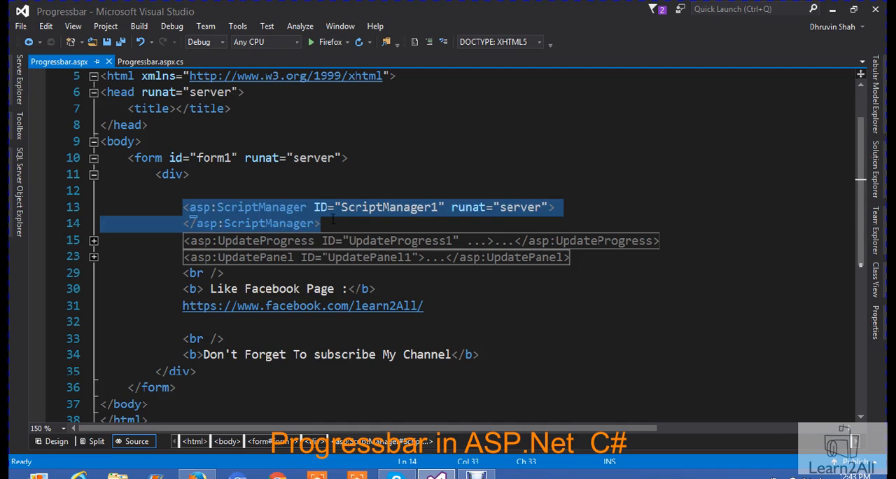
{"action": "mouse_move", "coordinate": [196, 223]}
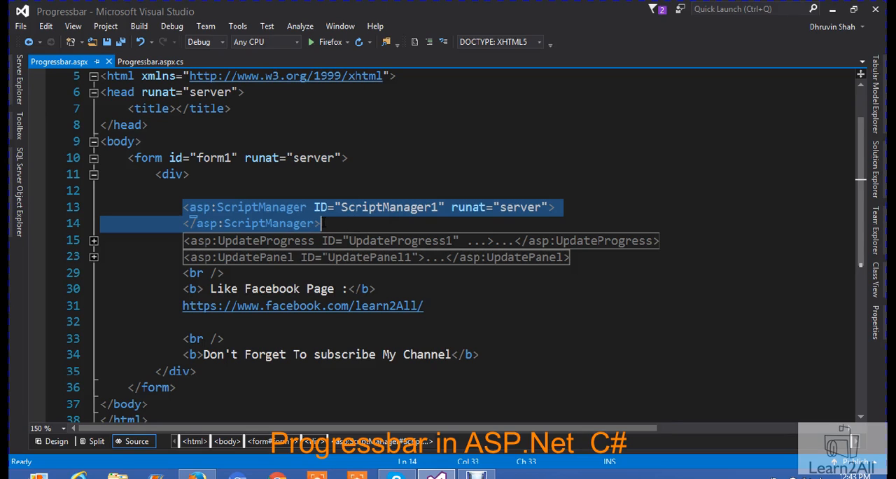
{"action": "mouse_move", "coordinate": [306, 254]}
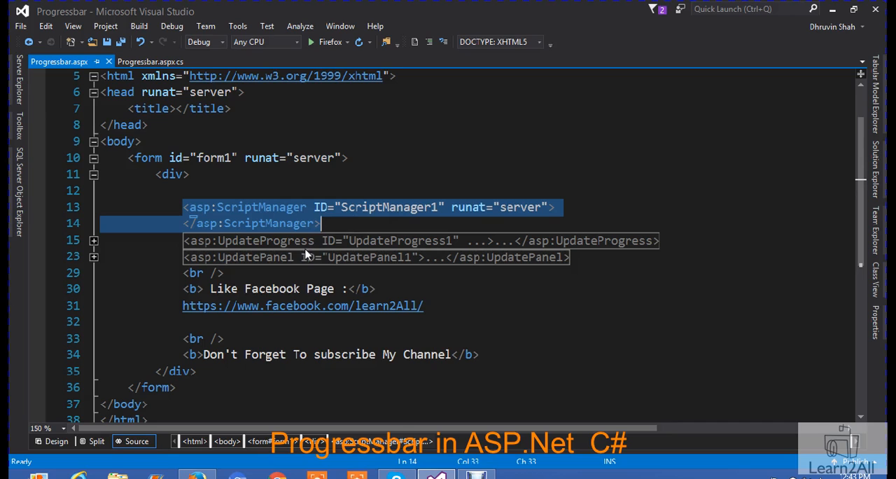
Expand the UpdatePanel markup and inspect Button1_Click's Thread.Sleep(5000) in Progressbar.aspx.cs
{"action": "left_click", "coordinate": [93, 257]}
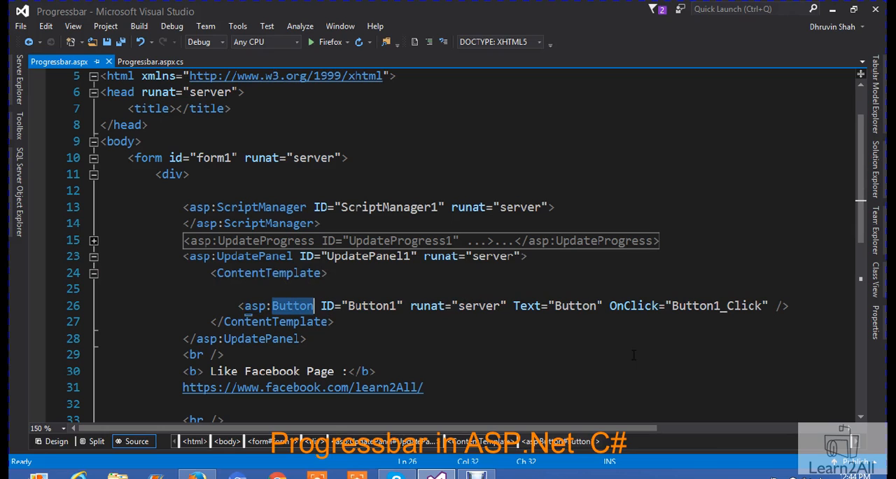
{"action": "double_click", "coordinate": [716, 305]}
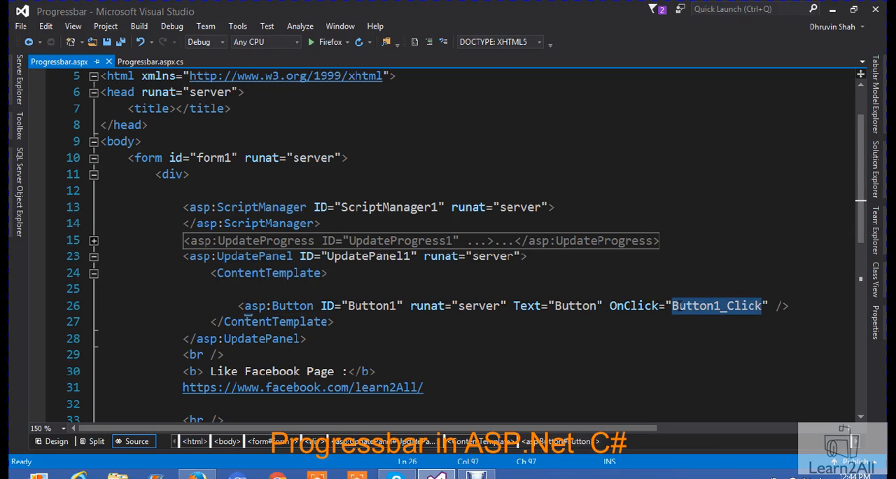
{"action": "left_click", "coordinate": [150, 62]}
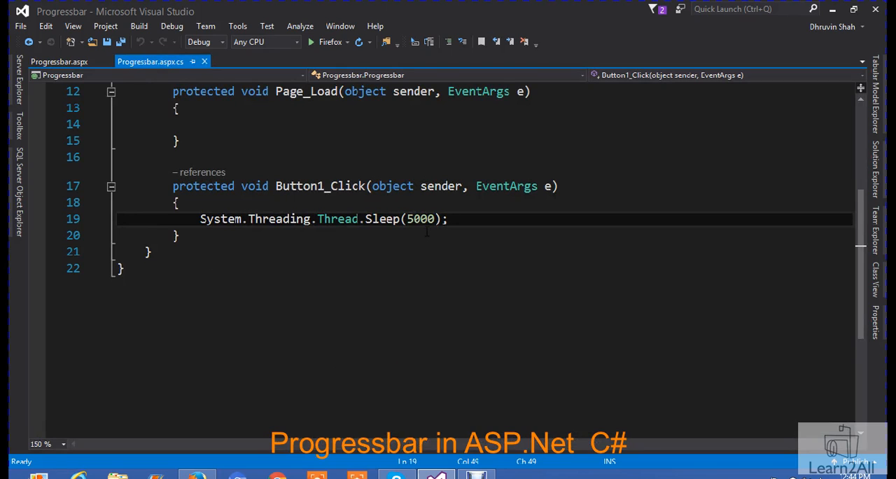
{"action": "left_click", "coordinate": [447, 218]}
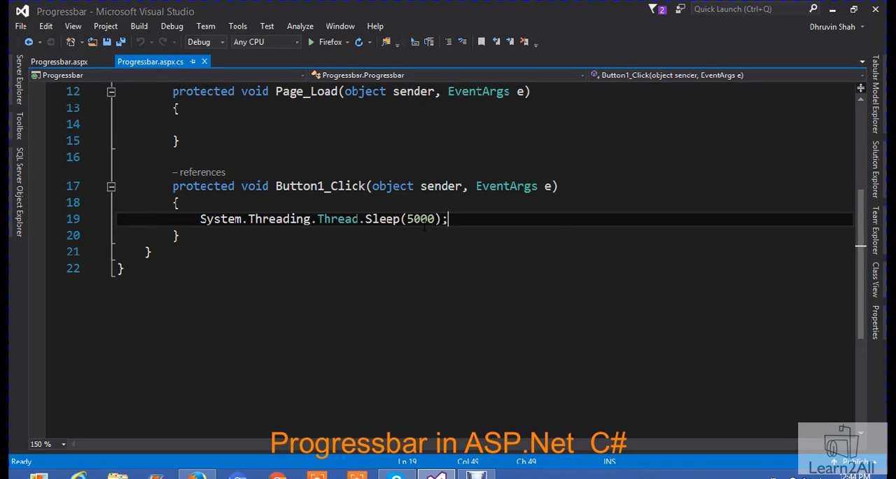
{"action": "mouse_move", "coordinate": [417, 218]}
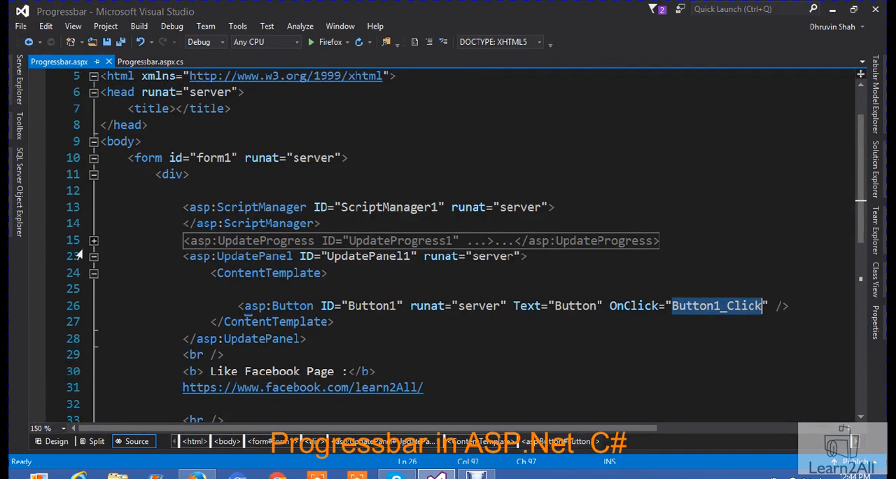
Swap the expanded UpdatePanel for the UpdateProgress markup, then run the page in Firefox
{"action": "left_click", "coordinate": [93, 256]}
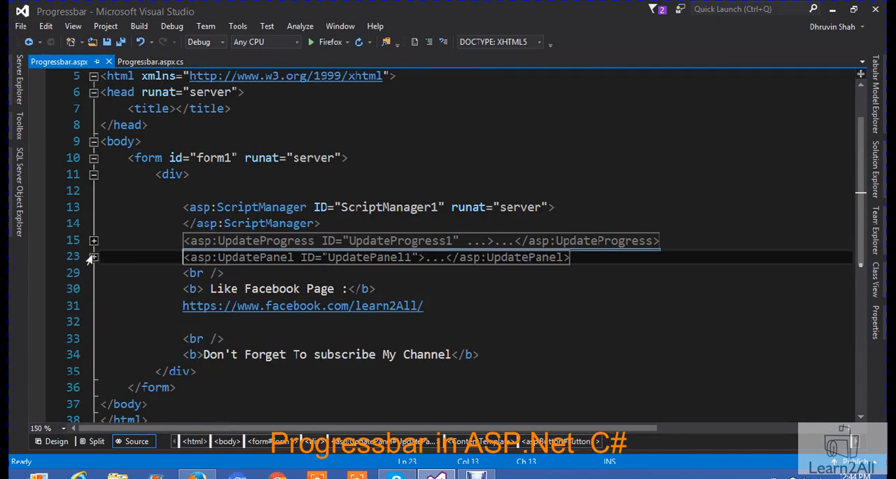
{"action": "left_click", "coordinate": [93, 240]}
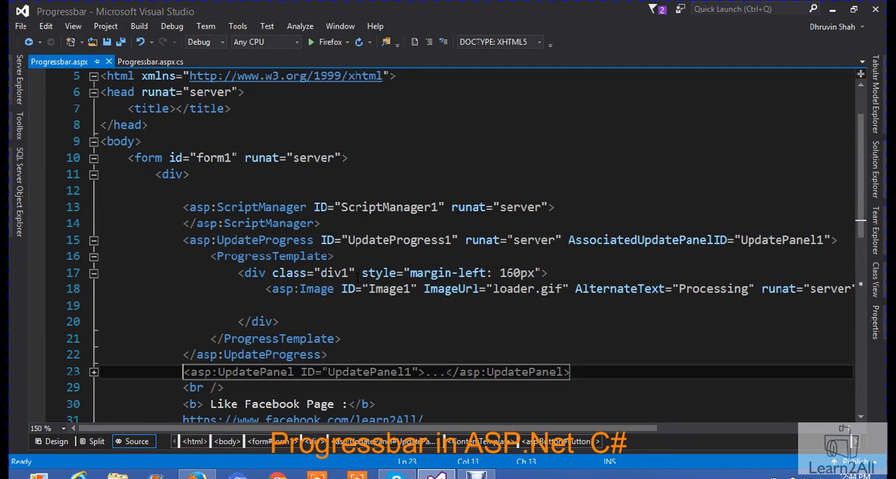
{"action": "left_click", "coordinate": [340, 240]}
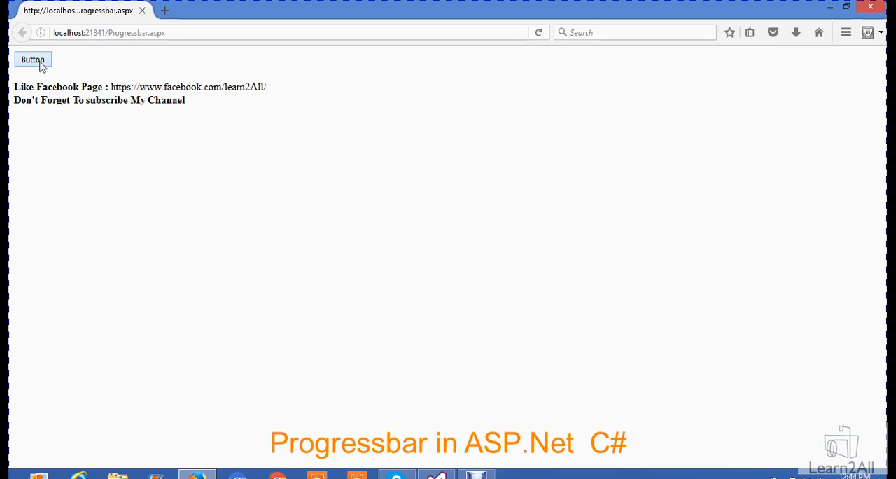
Press the page's Button to show the gear loader, then return to the markup
{"action": "left_click", "coordinate": [33, 59]}
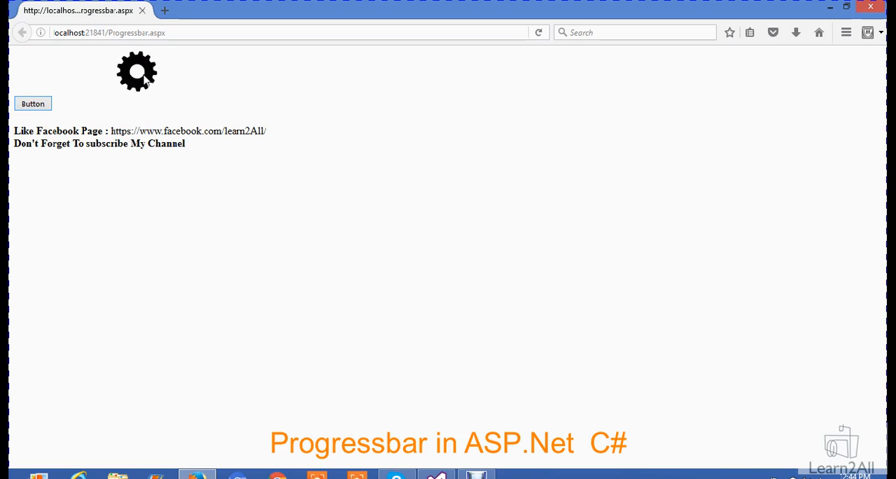
{"action": "left_click", "coordinate": [33, 103]}
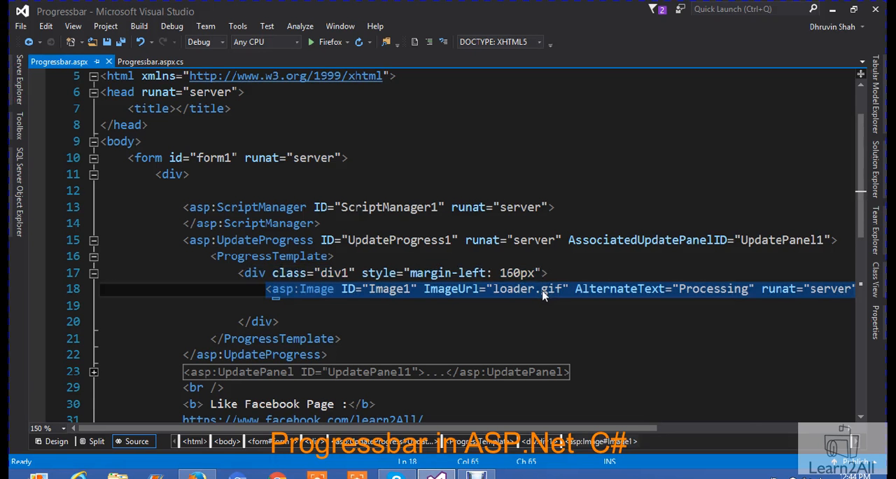
Expand the UpdatePanel1 block and highlight the UpdatePanel1 ID referenced by UpdateProgress
{"action": "left_click", "coordinate": [874, 164]}
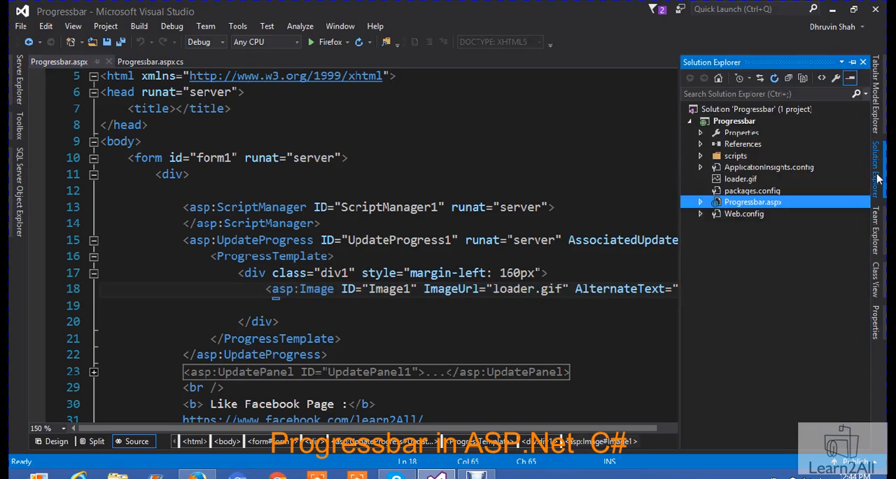
{"action": "mouse_move", "coordinate": [741, 186]}
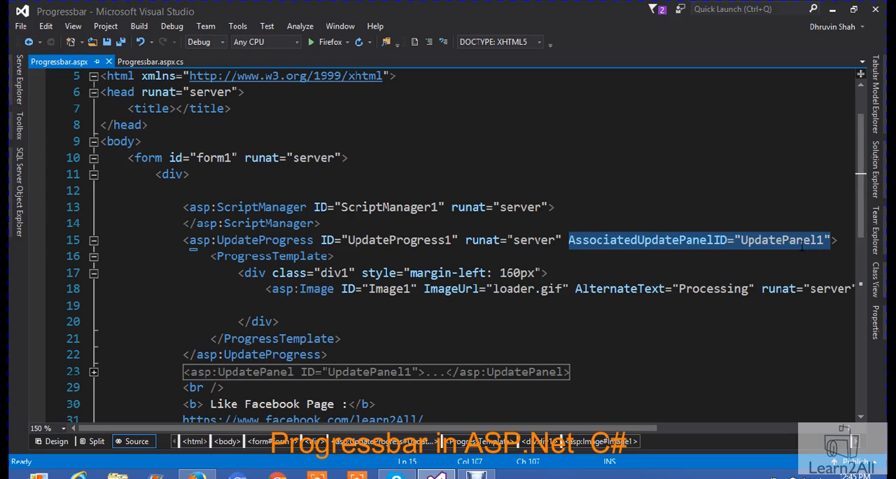
{"action": "left_click", "coordinate": [376, 371]}
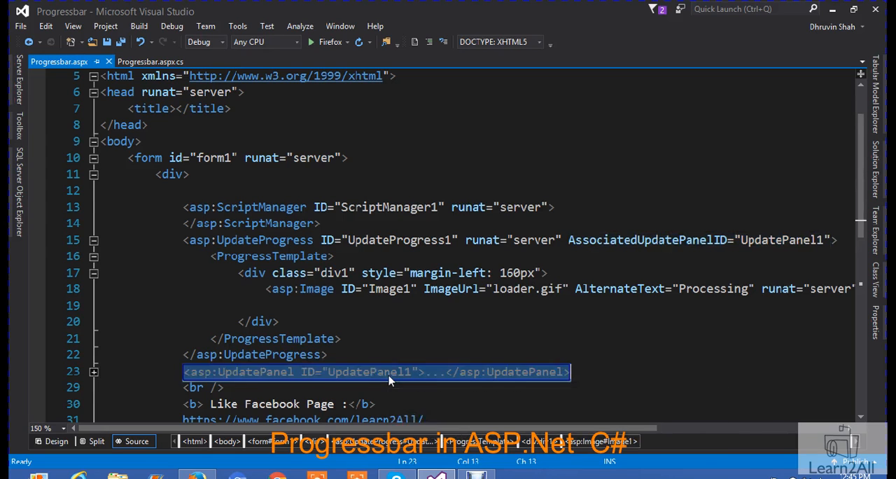
{"action": "left_click", "coordinate": [93, 372]}
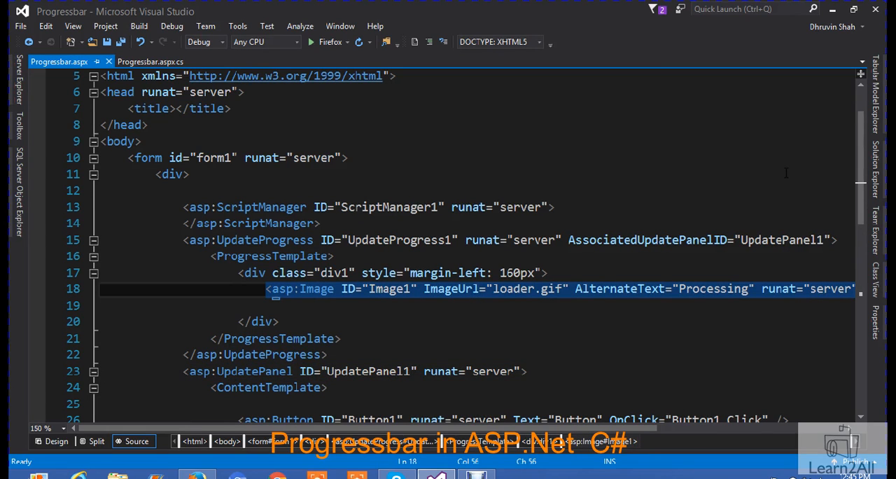
{"action": "double_click", "coordinate": [782, 239]}
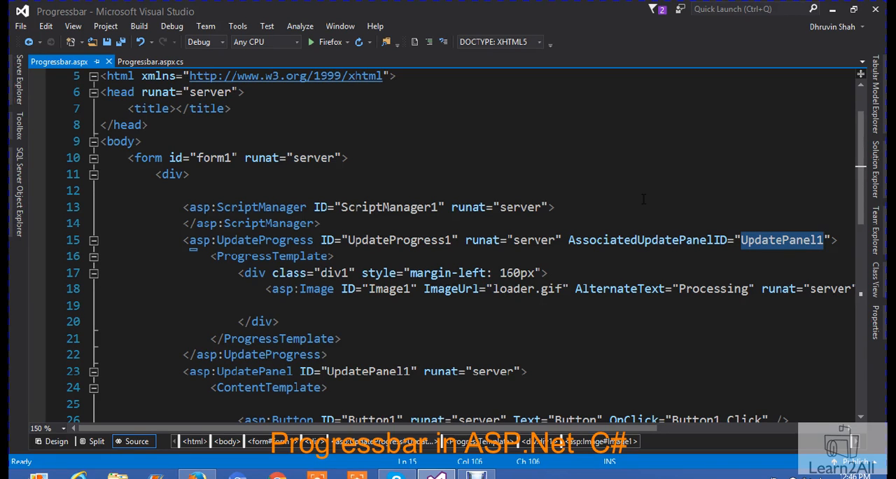
Highlight AssociatedUpdatePanelID, review the ProgressTemplate, then build and run the project in Firefox
{"action": "left_click", "coordinate": [630, 239]}
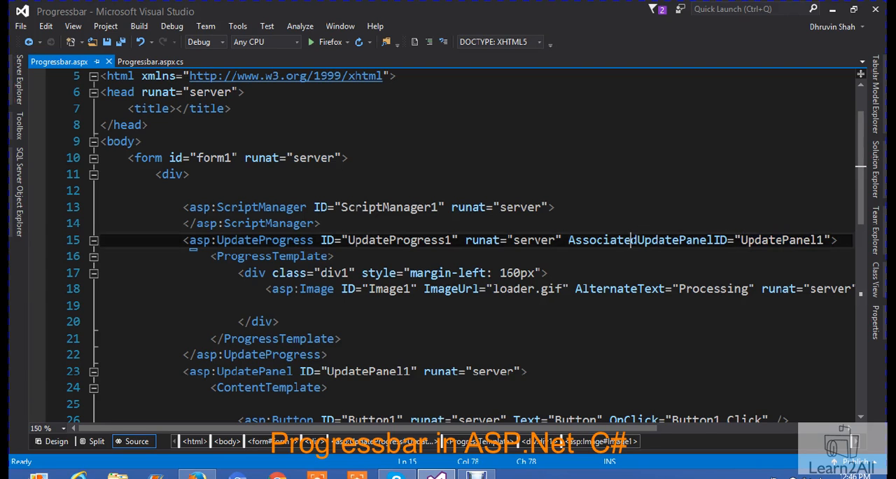
{"action": "double_click", "coordinate": [646, 239]}
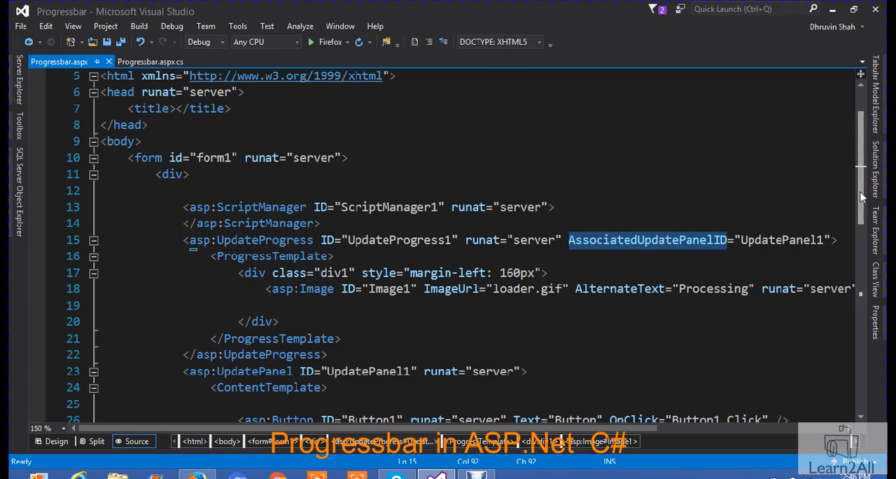
{"action": "scroll", "scroll_direction": "down", "scroll_amount": 3}
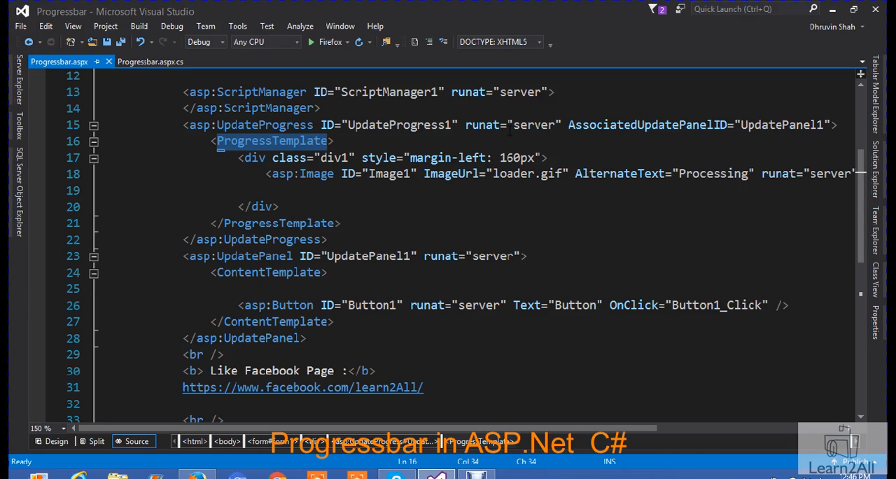
{"action": "left_click", "coordinate": [278, 206]}
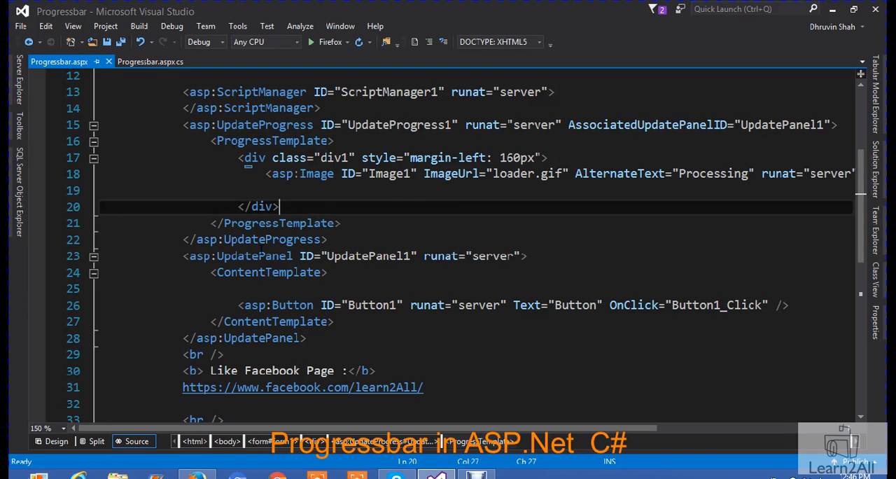
{"action": "left_click", "coordinate": [326, 41]}
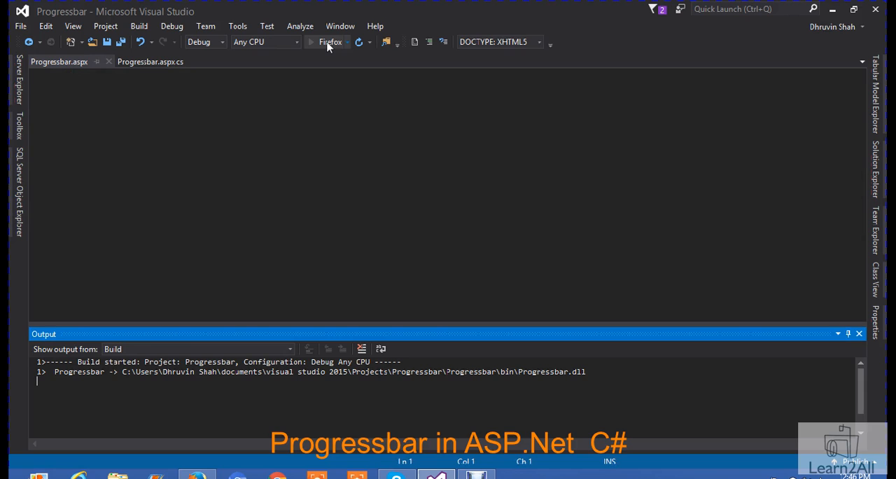
Load localhost Progressbar.aspx and press Button, watching the gear loader appear and clear
{"action": "left_click", "coordinate": [311, 42]}
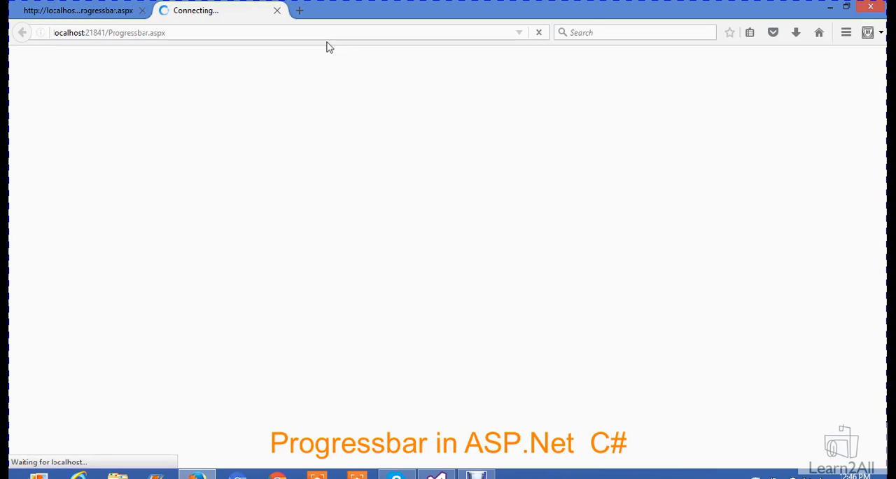
{"action": "mouse_move", "coordinate": [210, 161]}
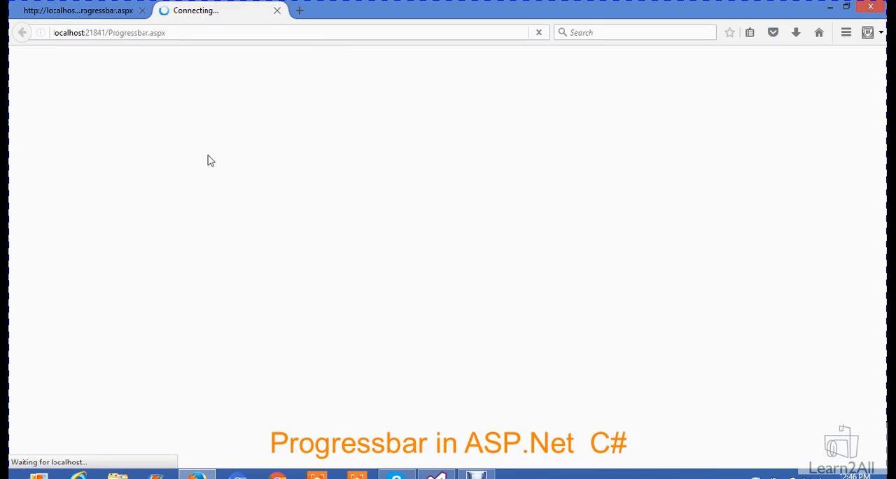
{"action": "mouse_move", "coordinate": [158, 111]}
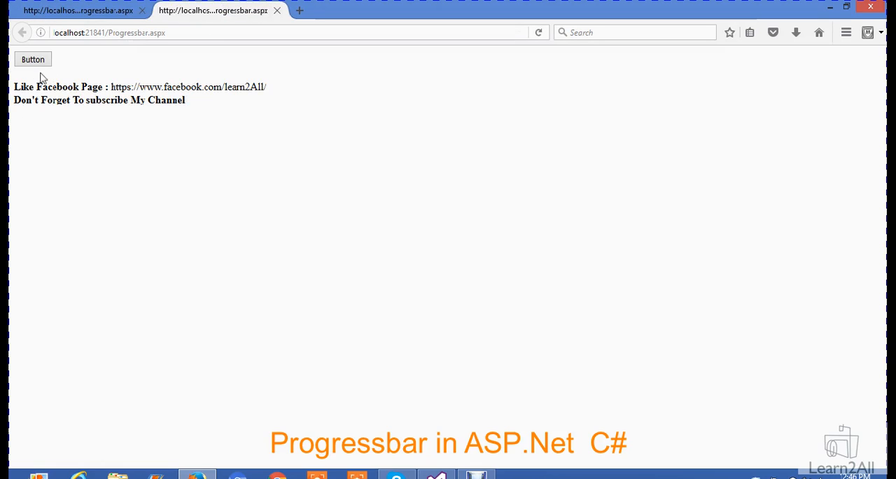
{"action": "left_click", "coordinate": [33, 59]}
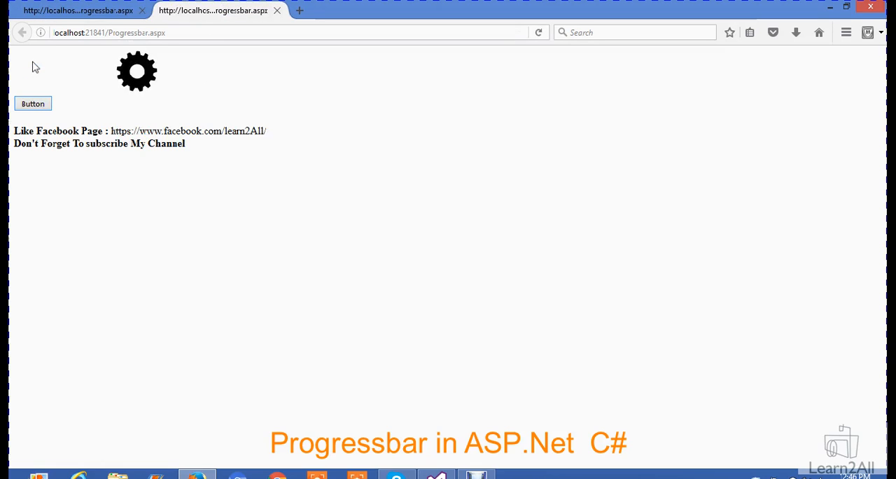
{"action": "mouse_move", "coordinate": [147, 129]}
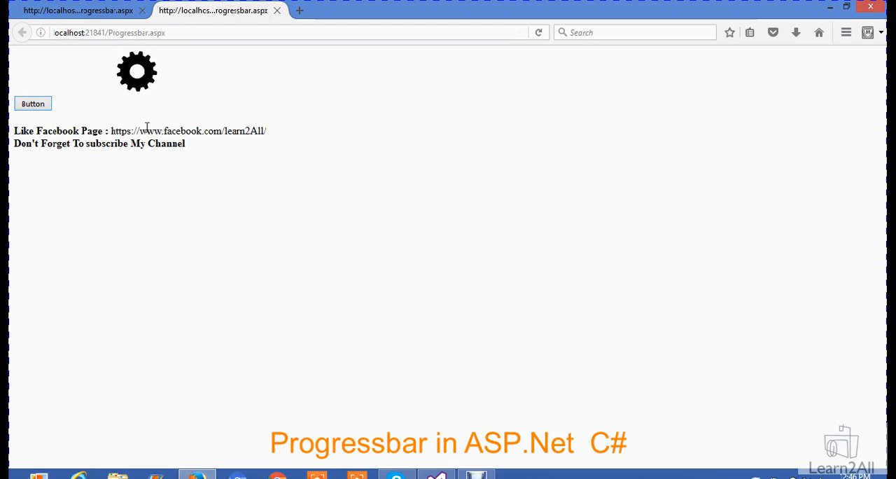
{"action": "mouse_move", "coordinate": [165, 162]}
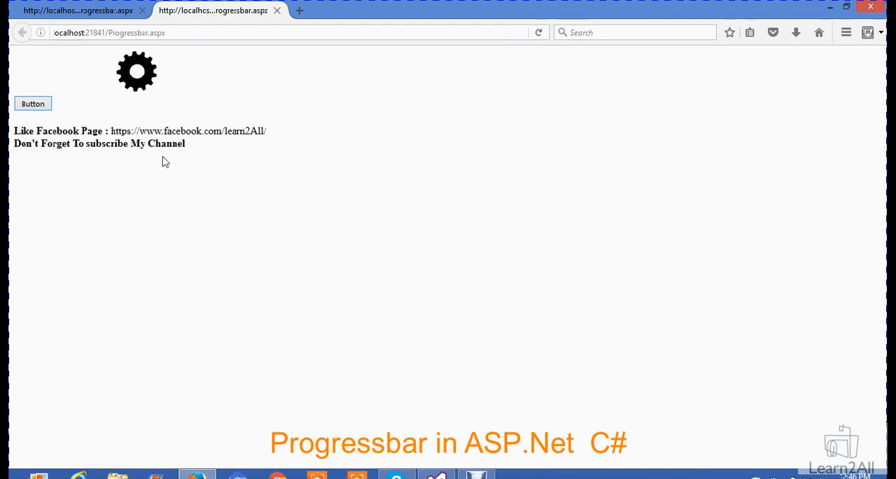
{"action": "left_click", "coordinate": [33, 104]}
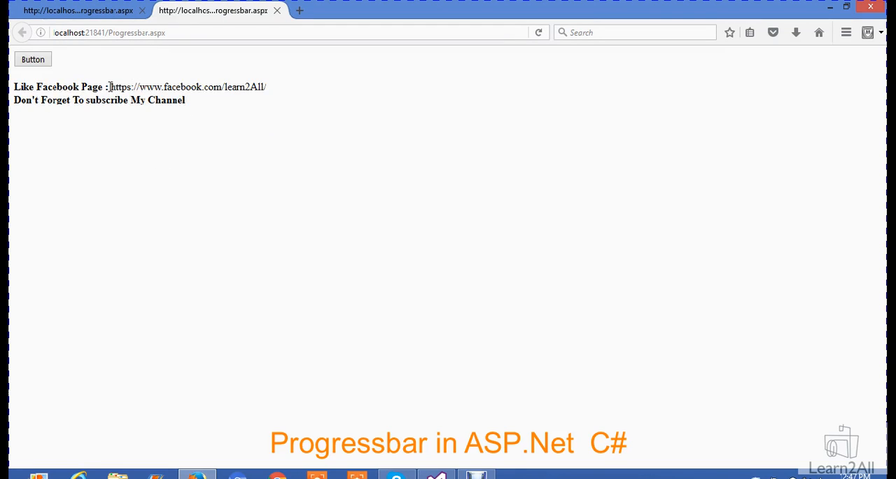